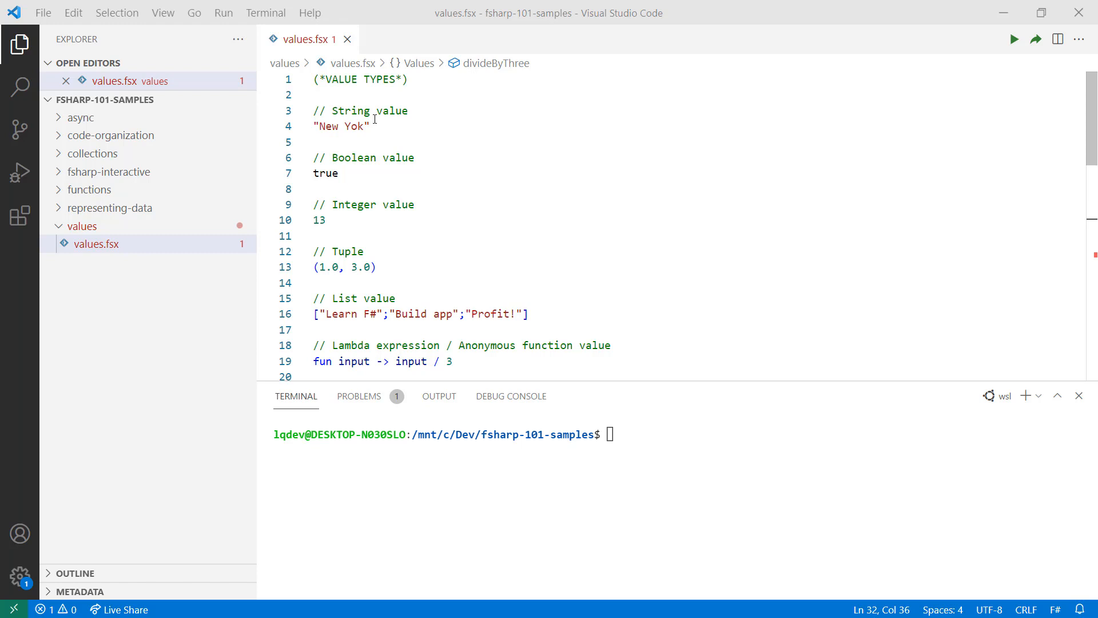
mouse_move(374, 163)
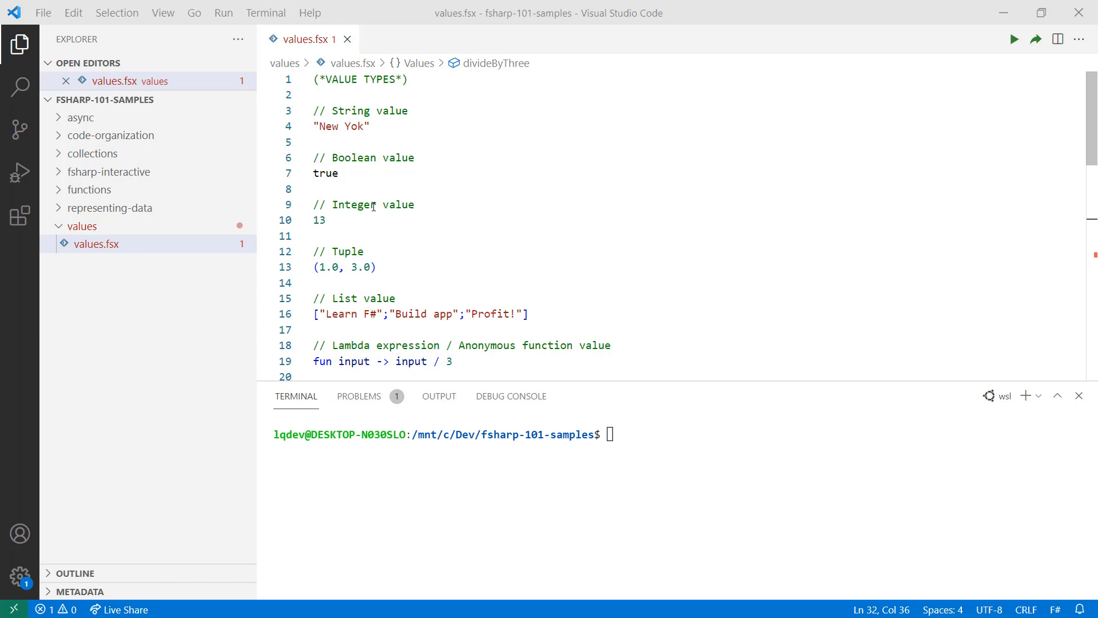
mouse_move(374, 267)
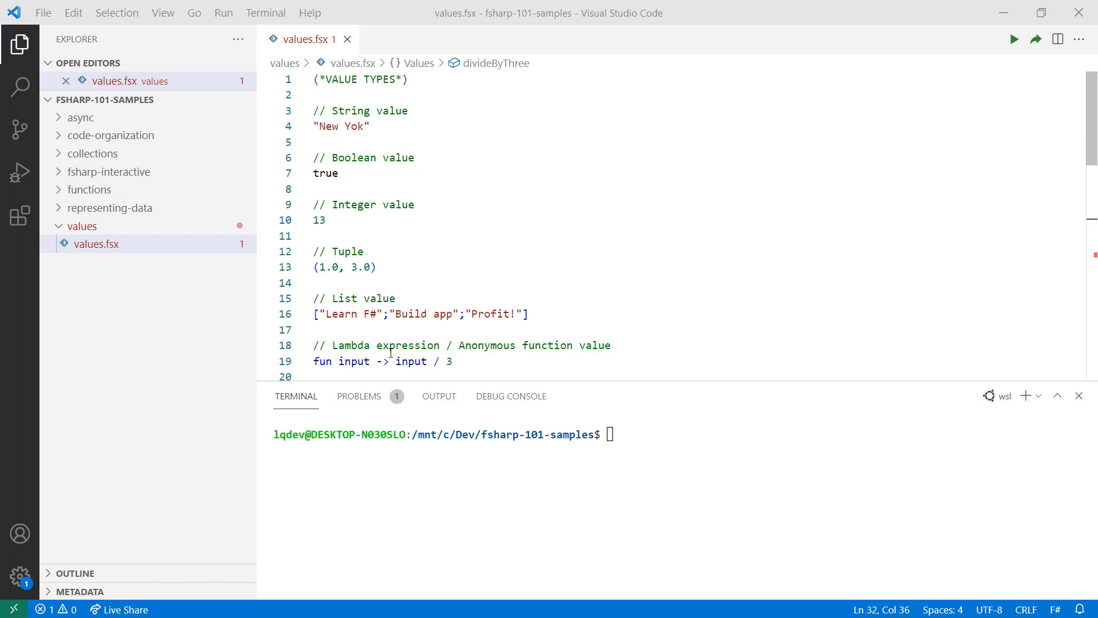
mouse_move(469, 362)
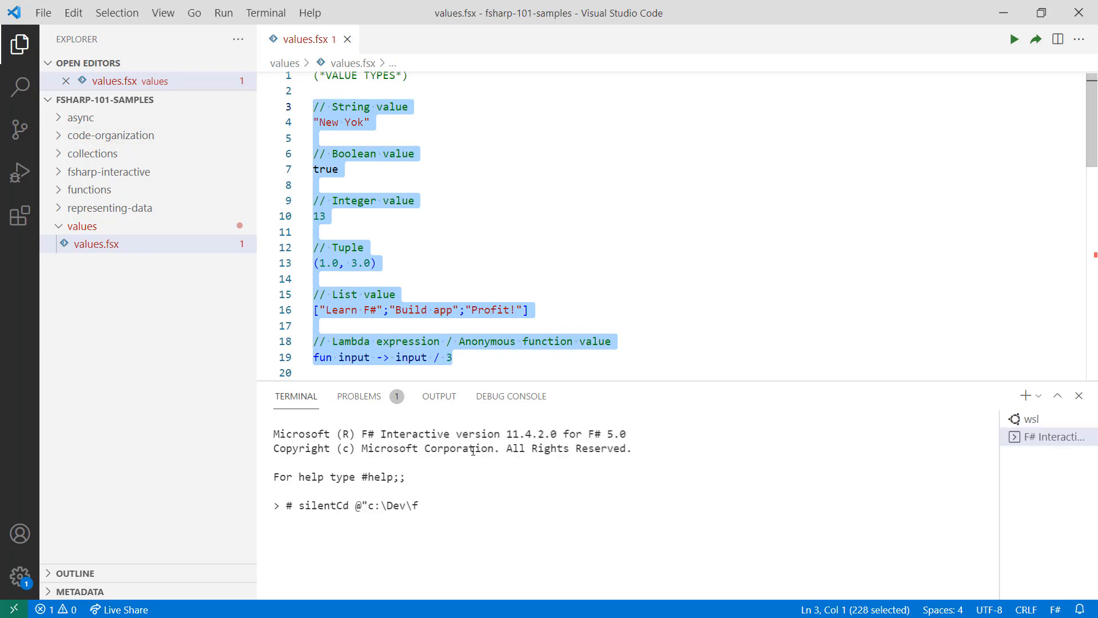
scroll("down", 3)
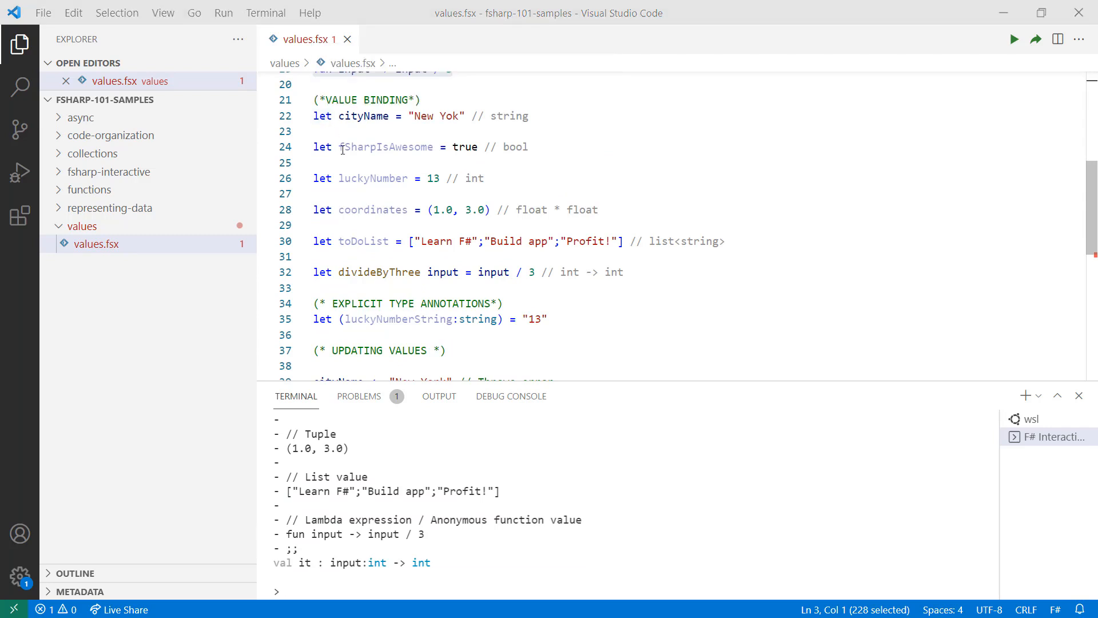
mouse_move(322, 115)
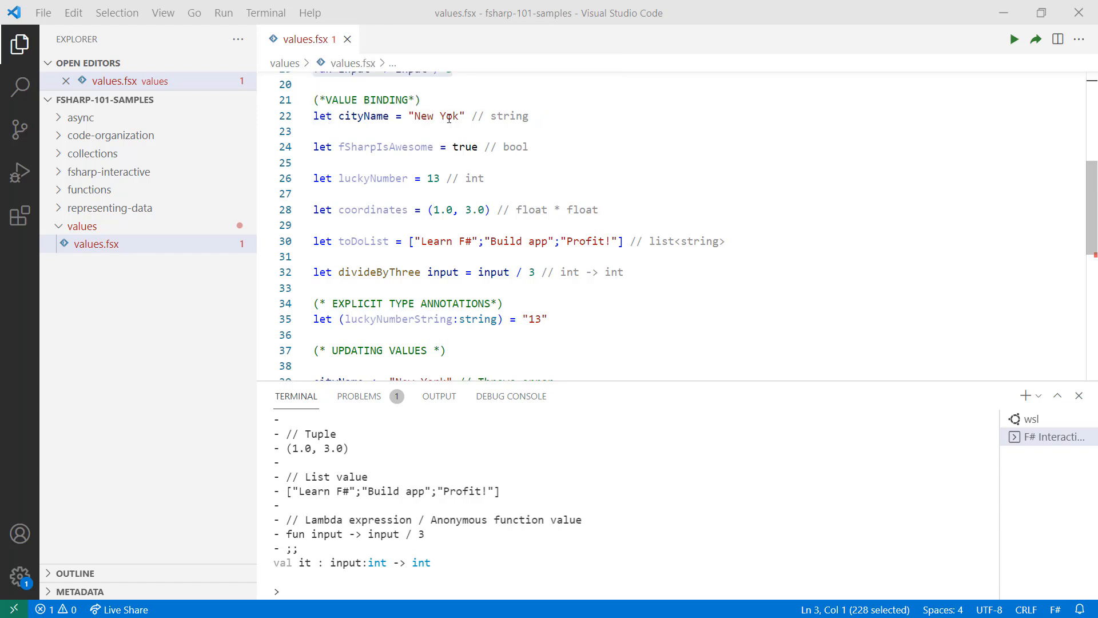
mouse_move(407, 140)
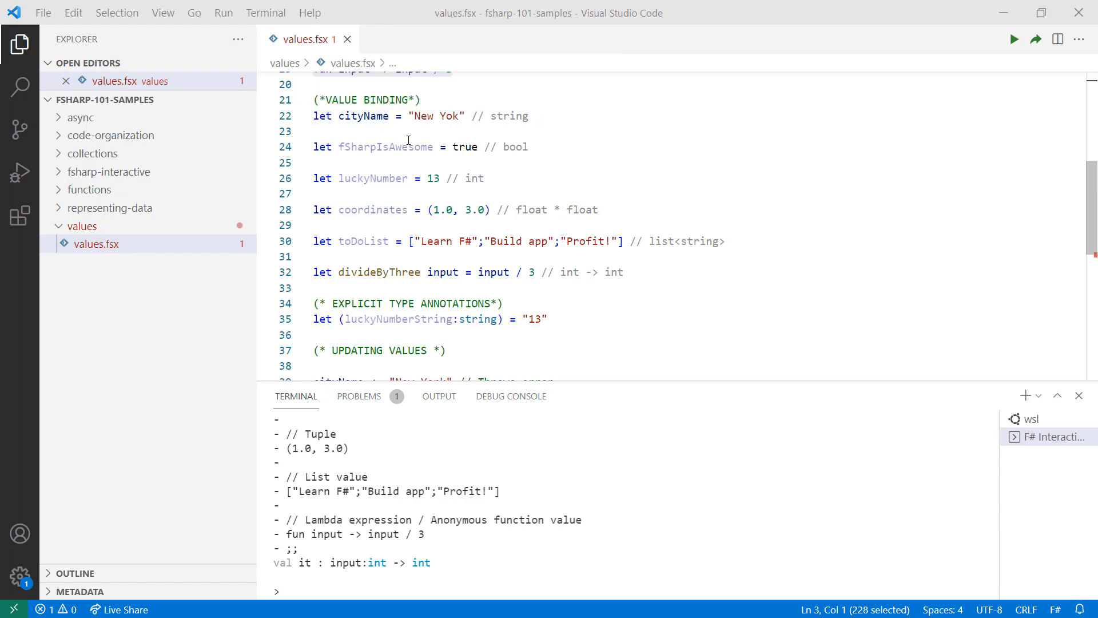
mouse_move(433, 178)
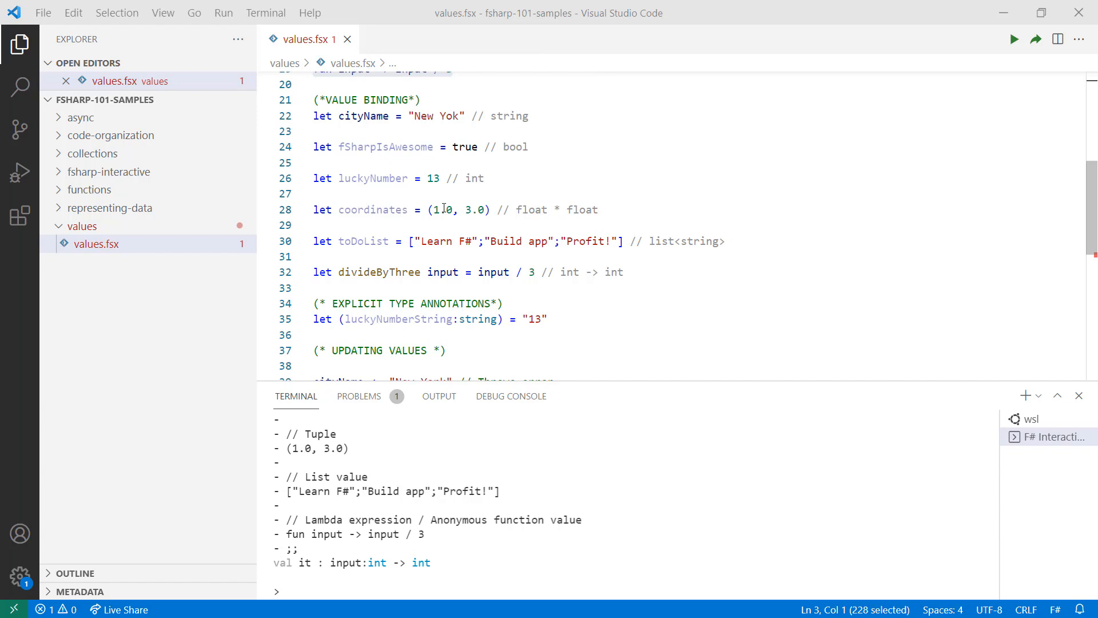
mouse_move(372, 210)
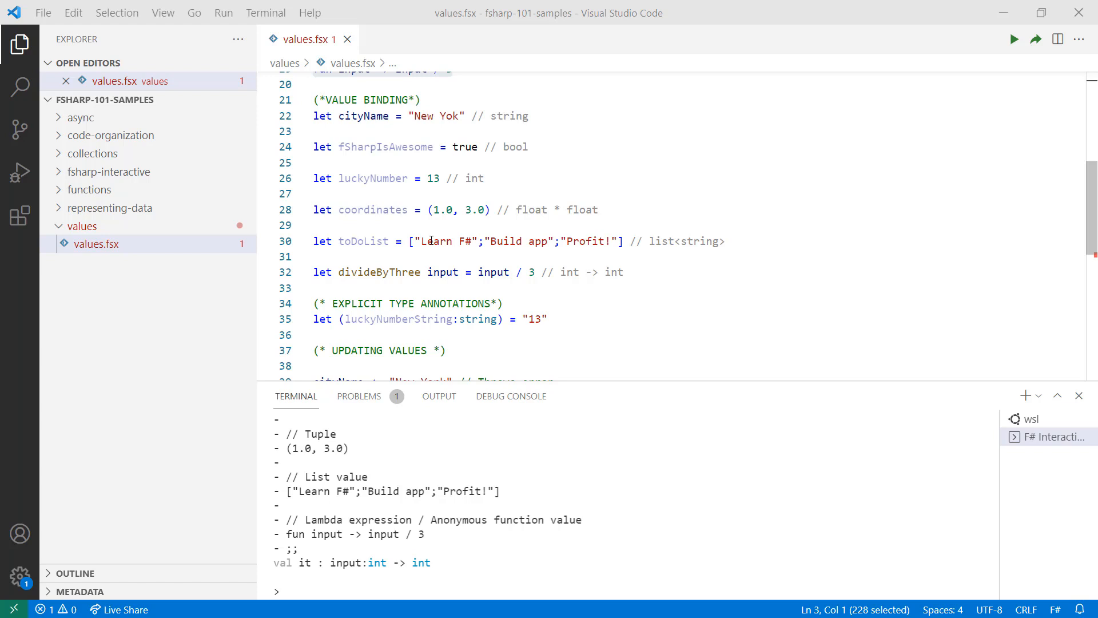
mouse_move(493, 241)
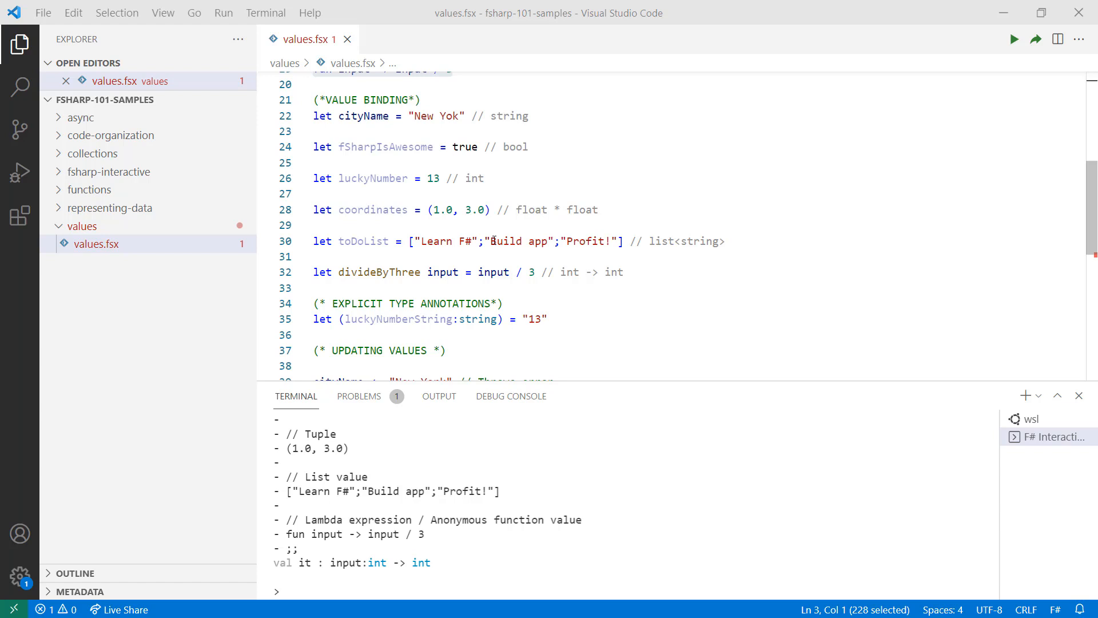
mouse_move(435, 260)
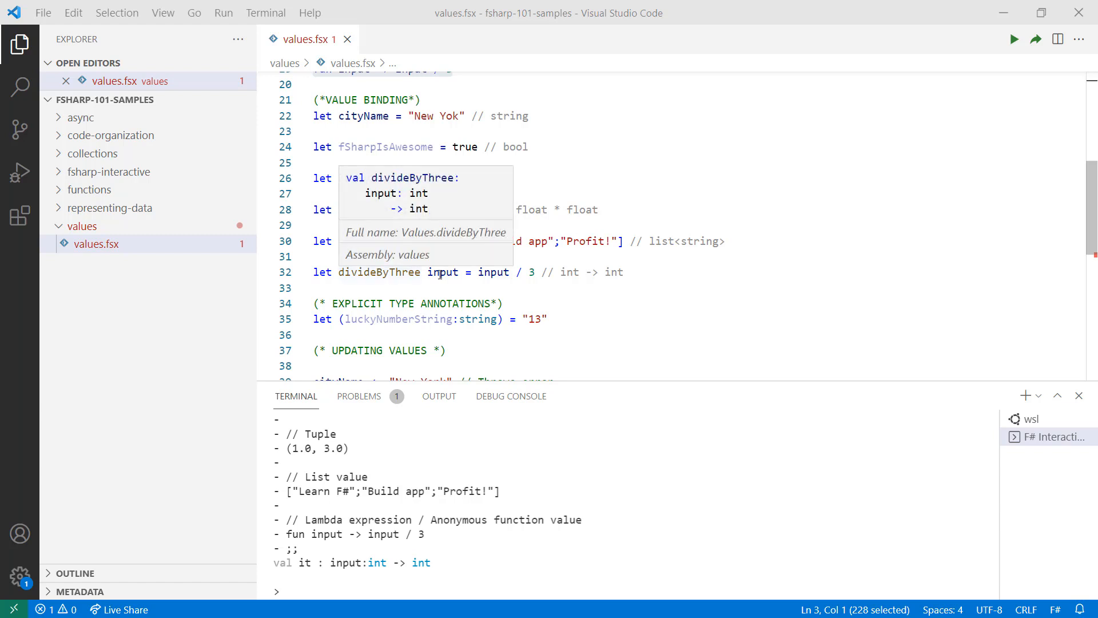
mouse_move(494, 272)
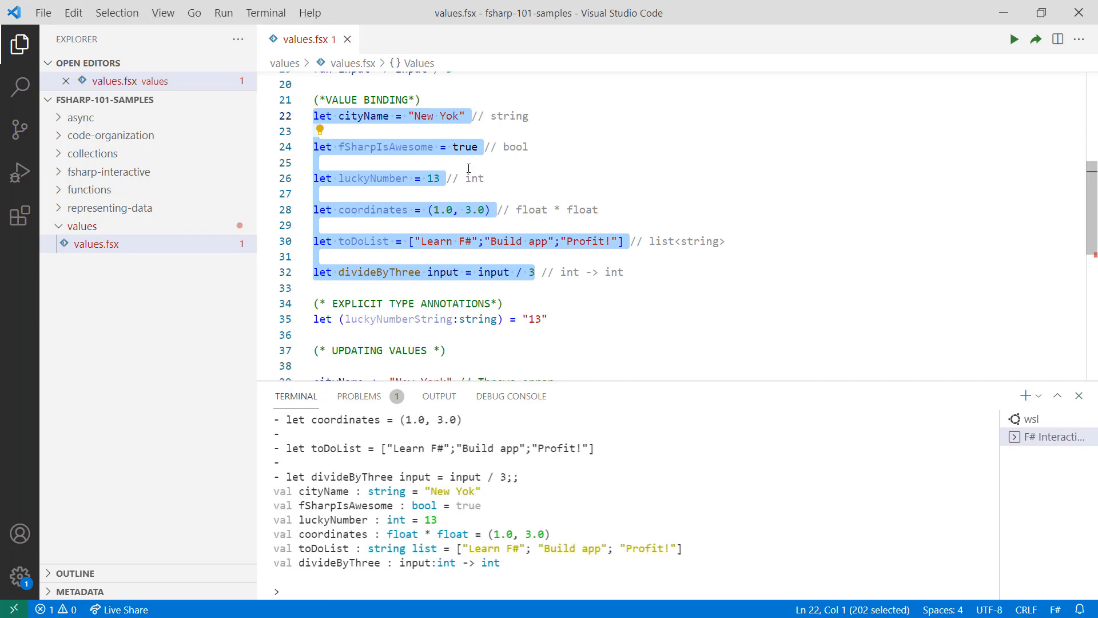
mouse_move(496, 177)
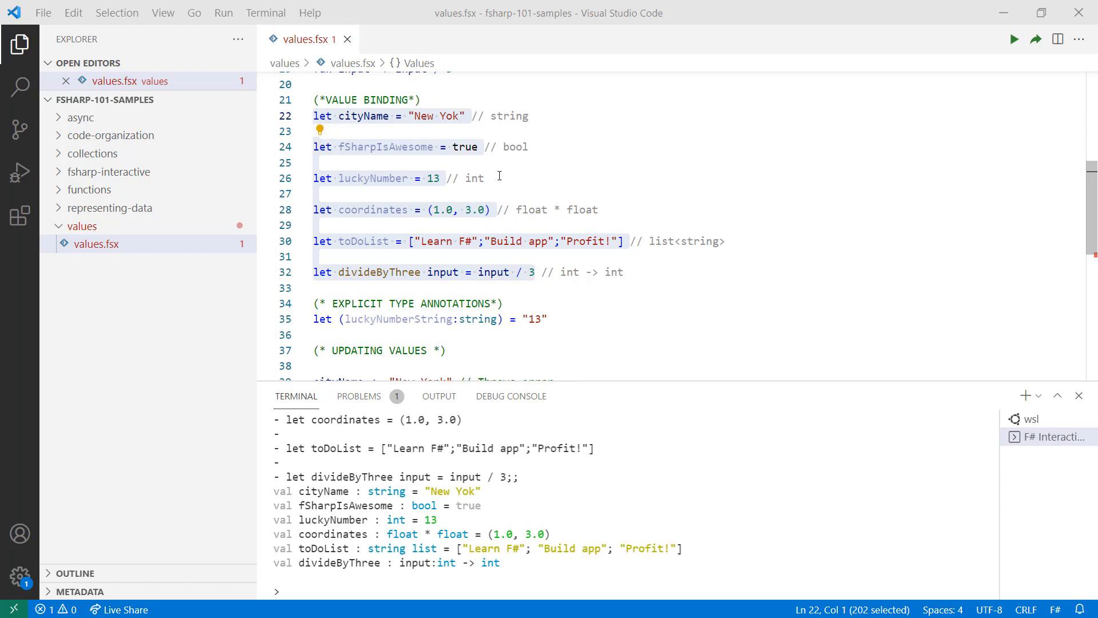
mouse_move(482, 263)
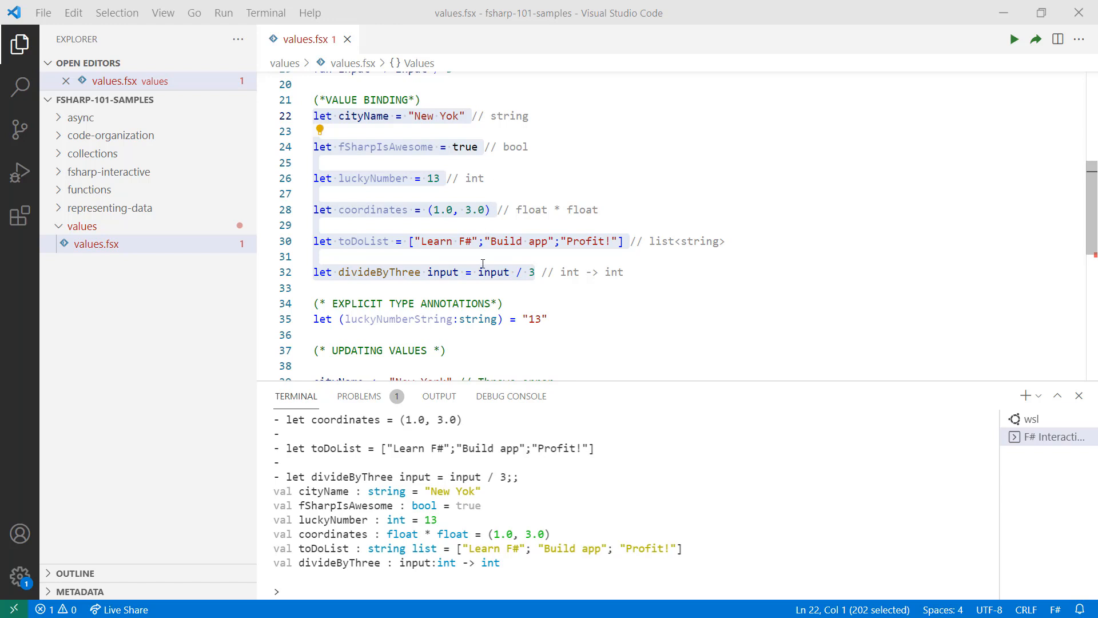
mouse_move(443, 309)
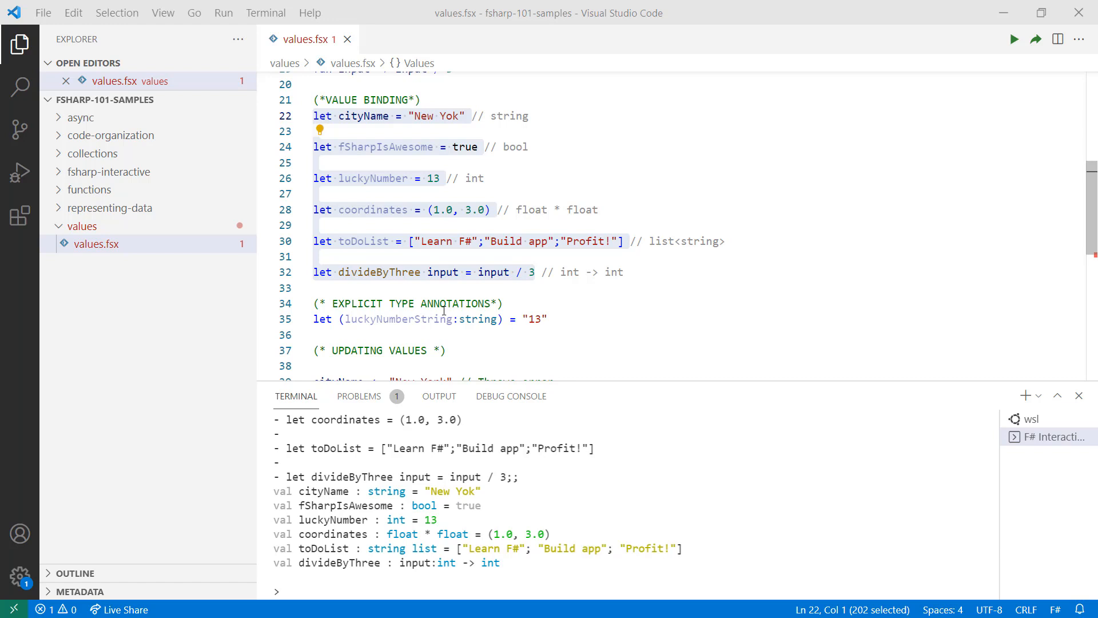
mouse_move(413, 319)
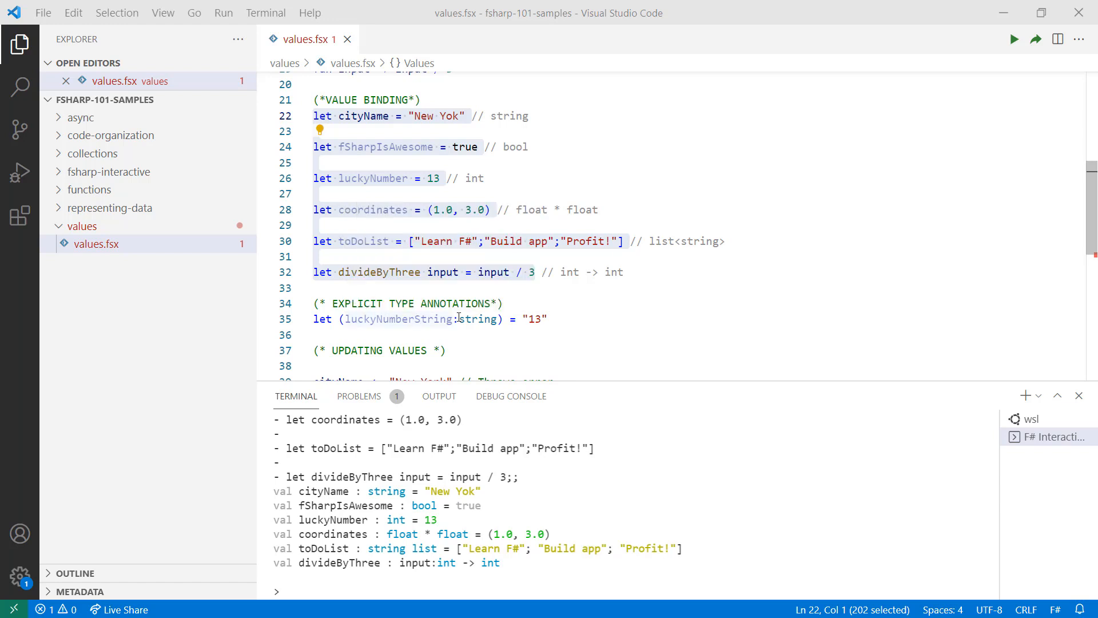
mouse_move(479, 319)
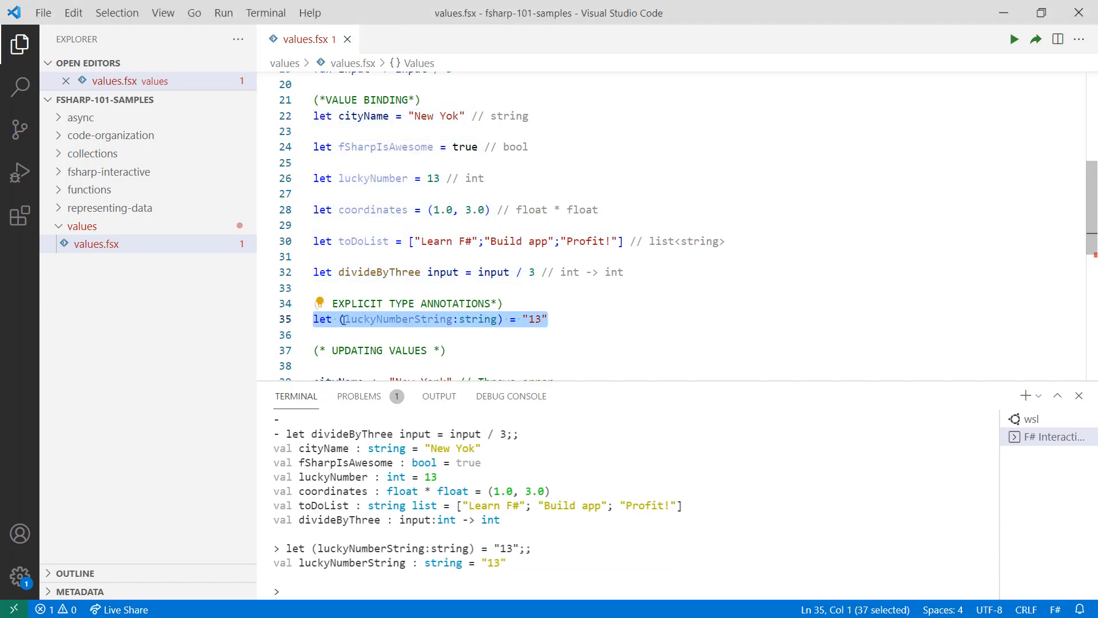
scroll("down", 3)
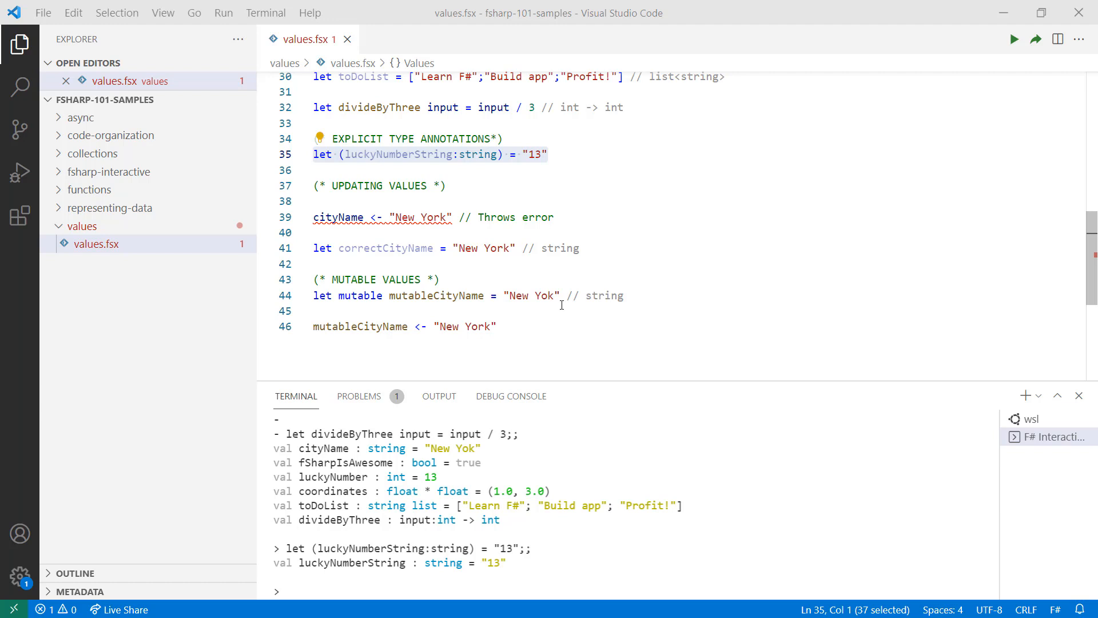
mouse_move(537, 267)
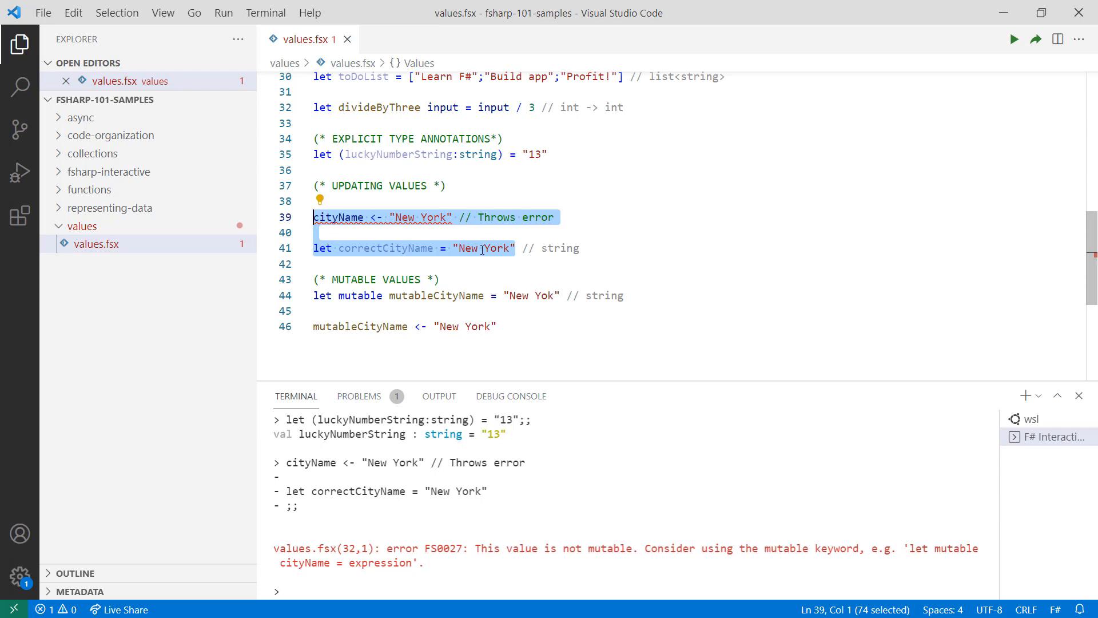
mouse_move(385, 247)
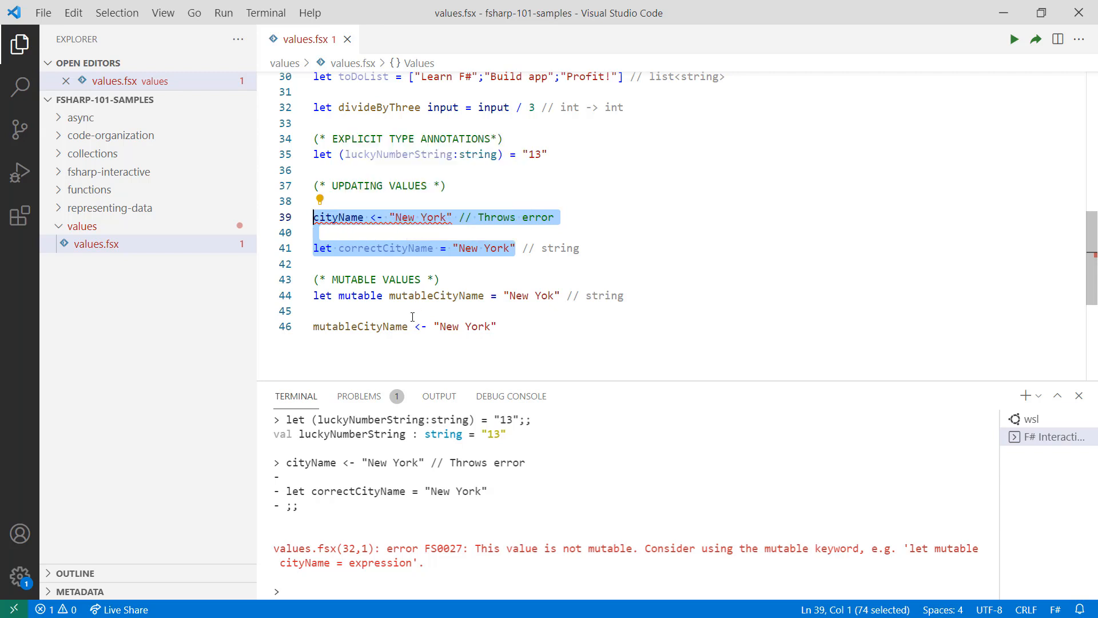
mouse_move(435, 295)
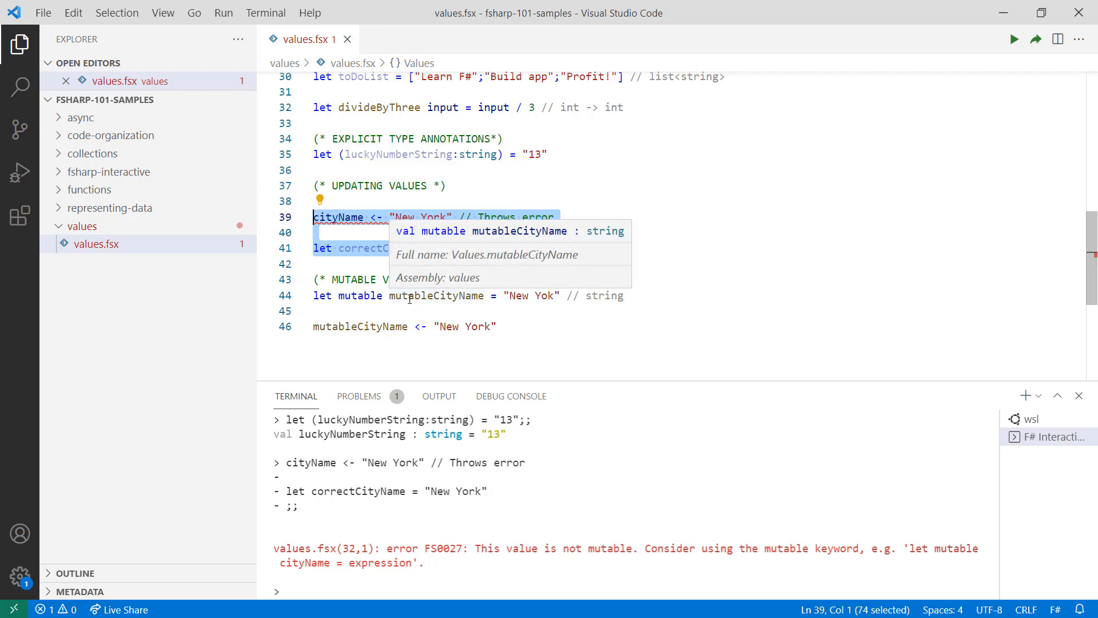